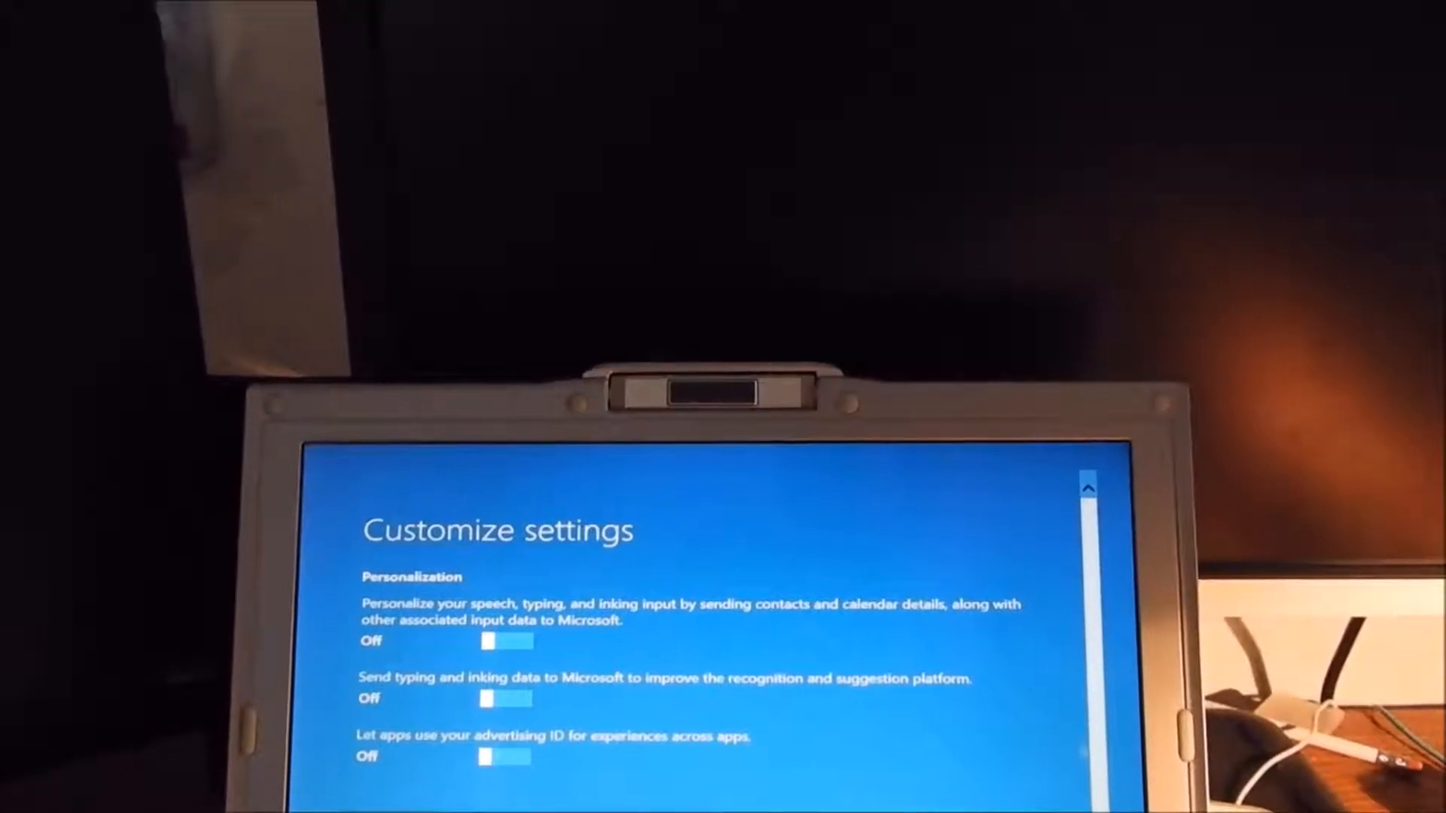
- Review the Customize settings pages, keeping personalization Off and SmartScreen protection On
{"action": "scroll", "scroll_direction": "down", "scroll_amount": 3}
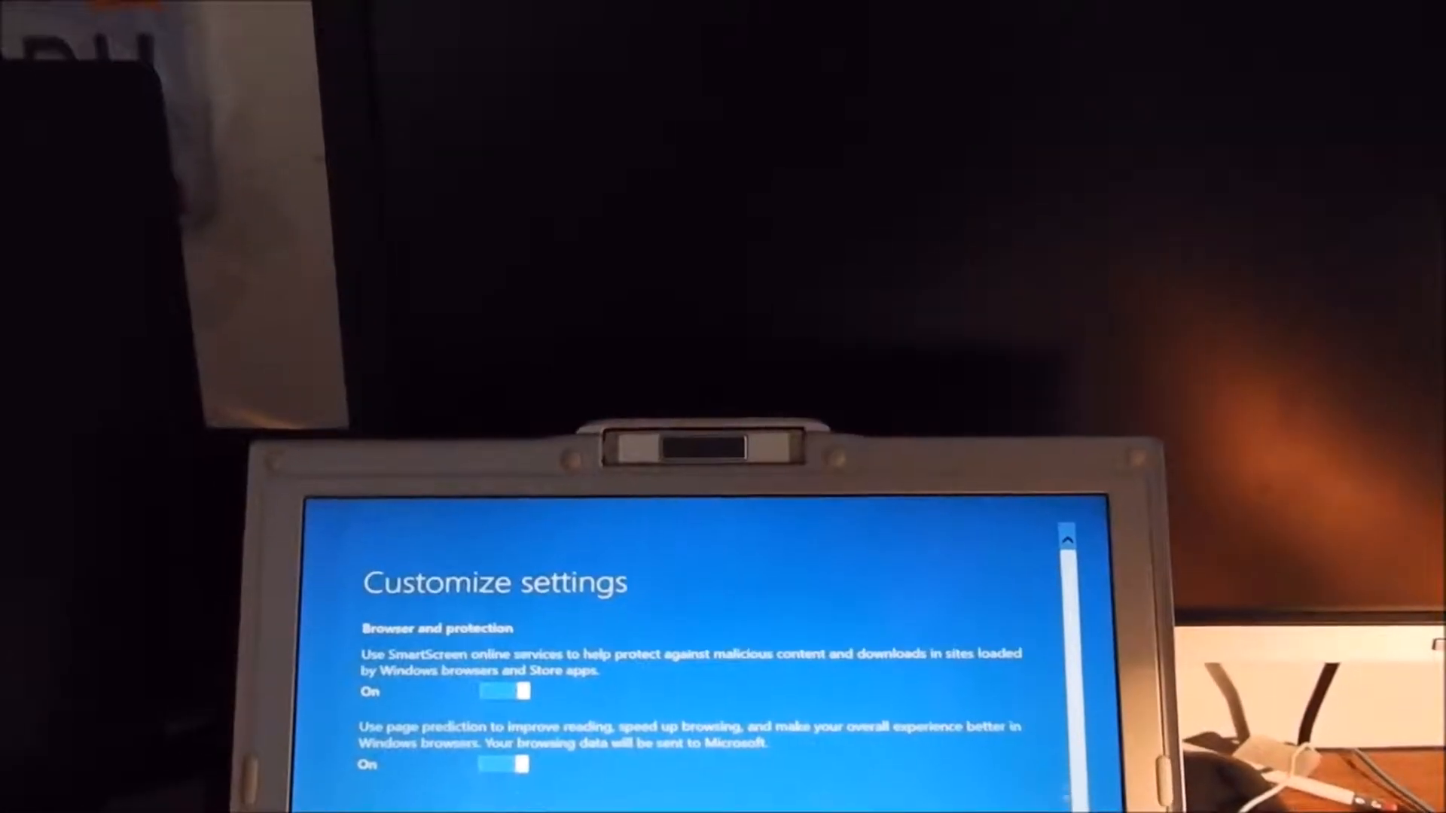
{"action": "scroll", "scroll_direction": "down", "scroll_amount": 3}
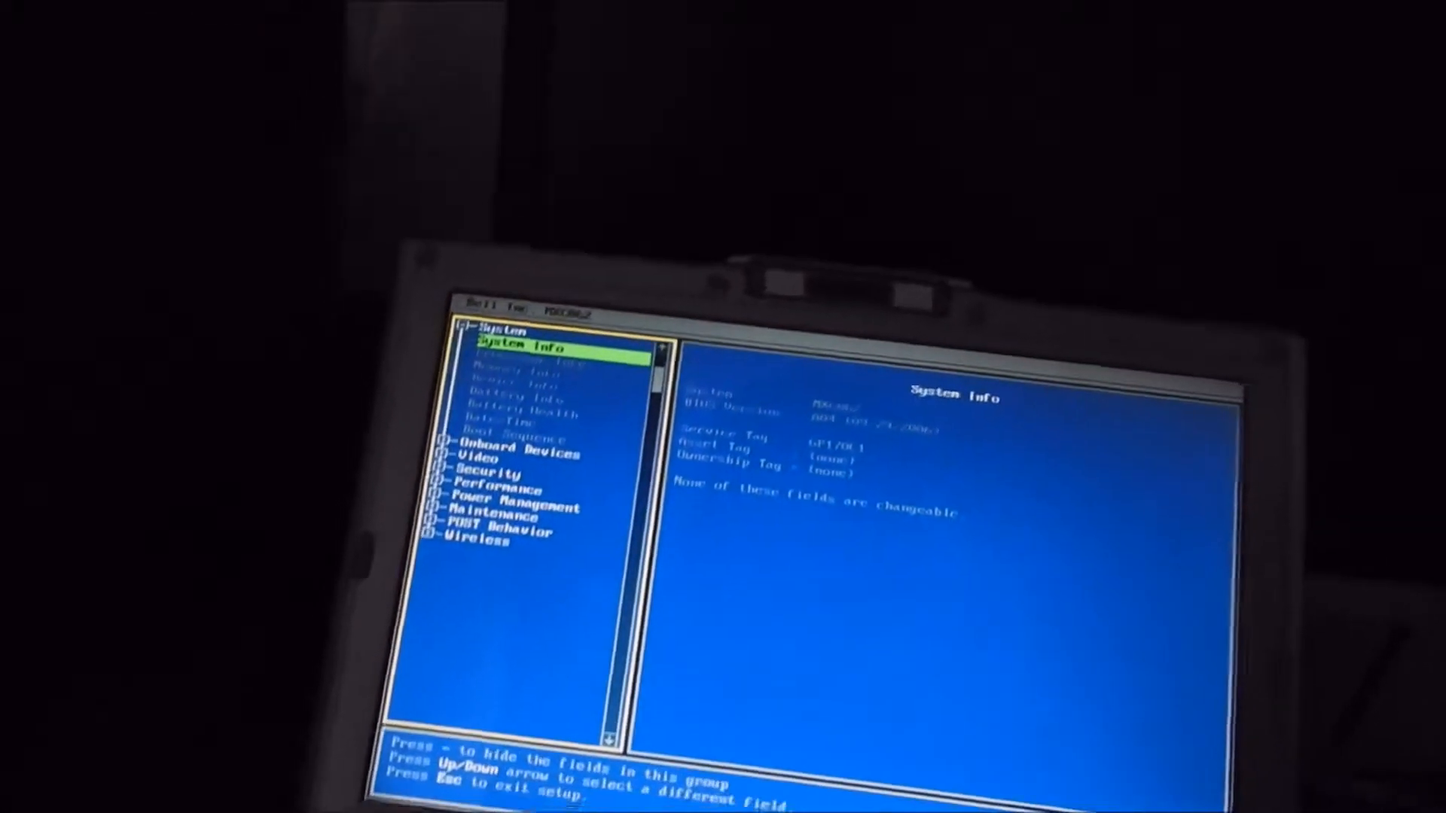
- Exit Dell BIOS setup so the laptop boots to the Windows 10 sign-in screen
{"action": "key", "text": "Down"}
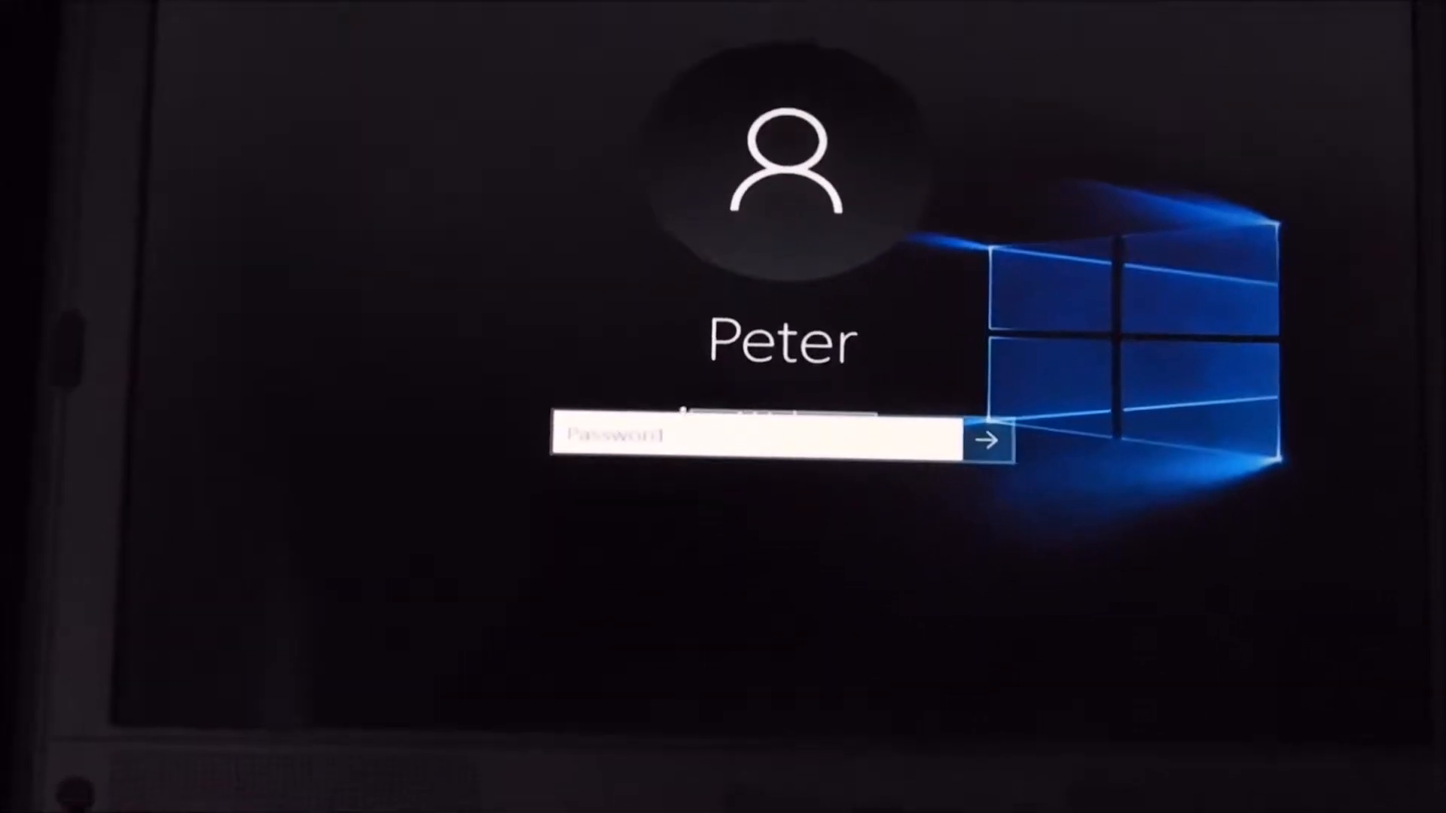
- Sign in to the local account and reach Display settings from the desktop menu
{"action": "left_click", "coordinate": [988, 441]}
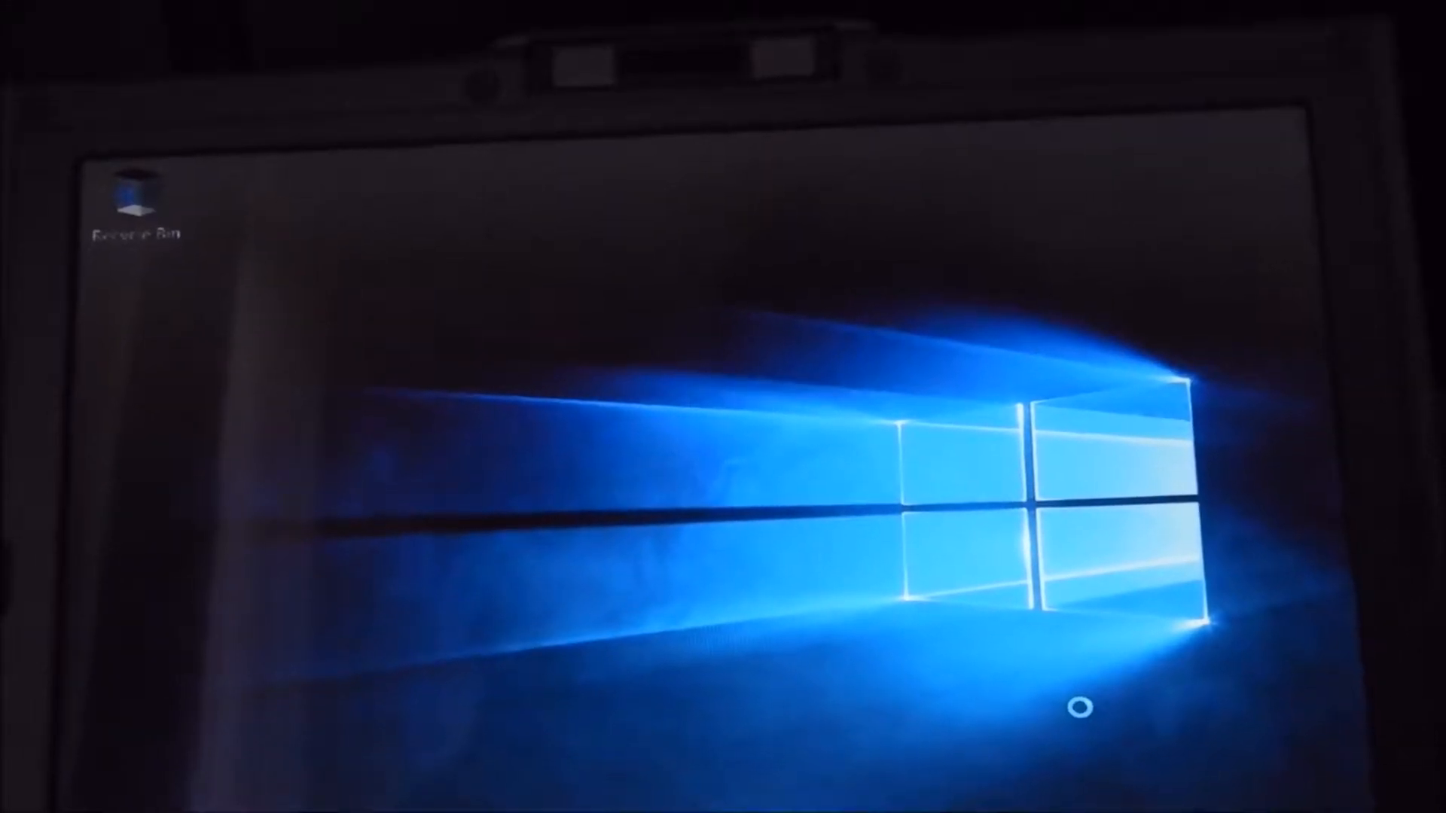
{"action": "right_click", "coordinate": [1083, 710]}
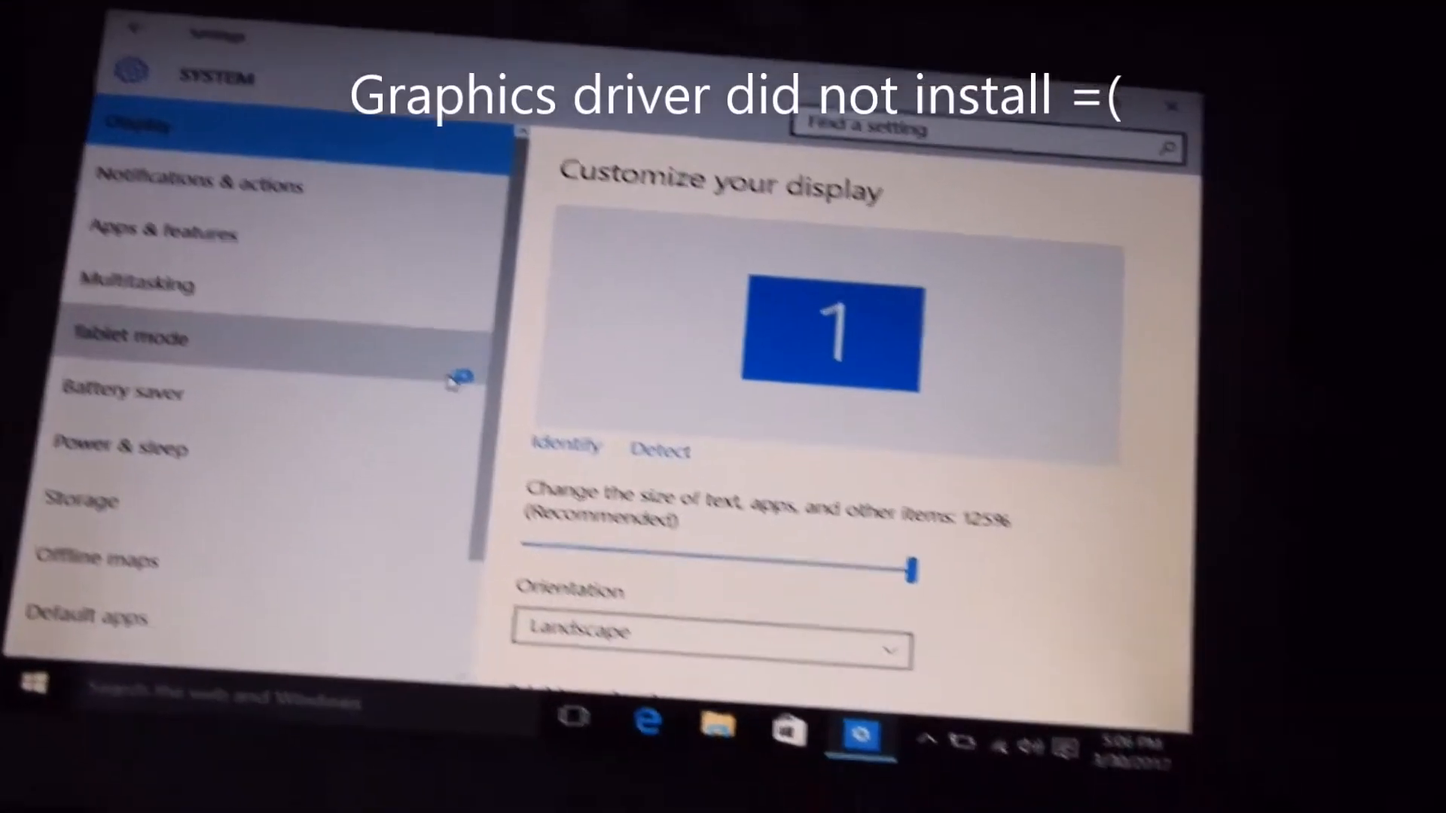
- Show the display adapter properties, revealing the Microsoft Basic Display Adapter on NVIDIA hardware
{"action": "scroll", "scroll_direction": "down", "scroll_amount": 3}
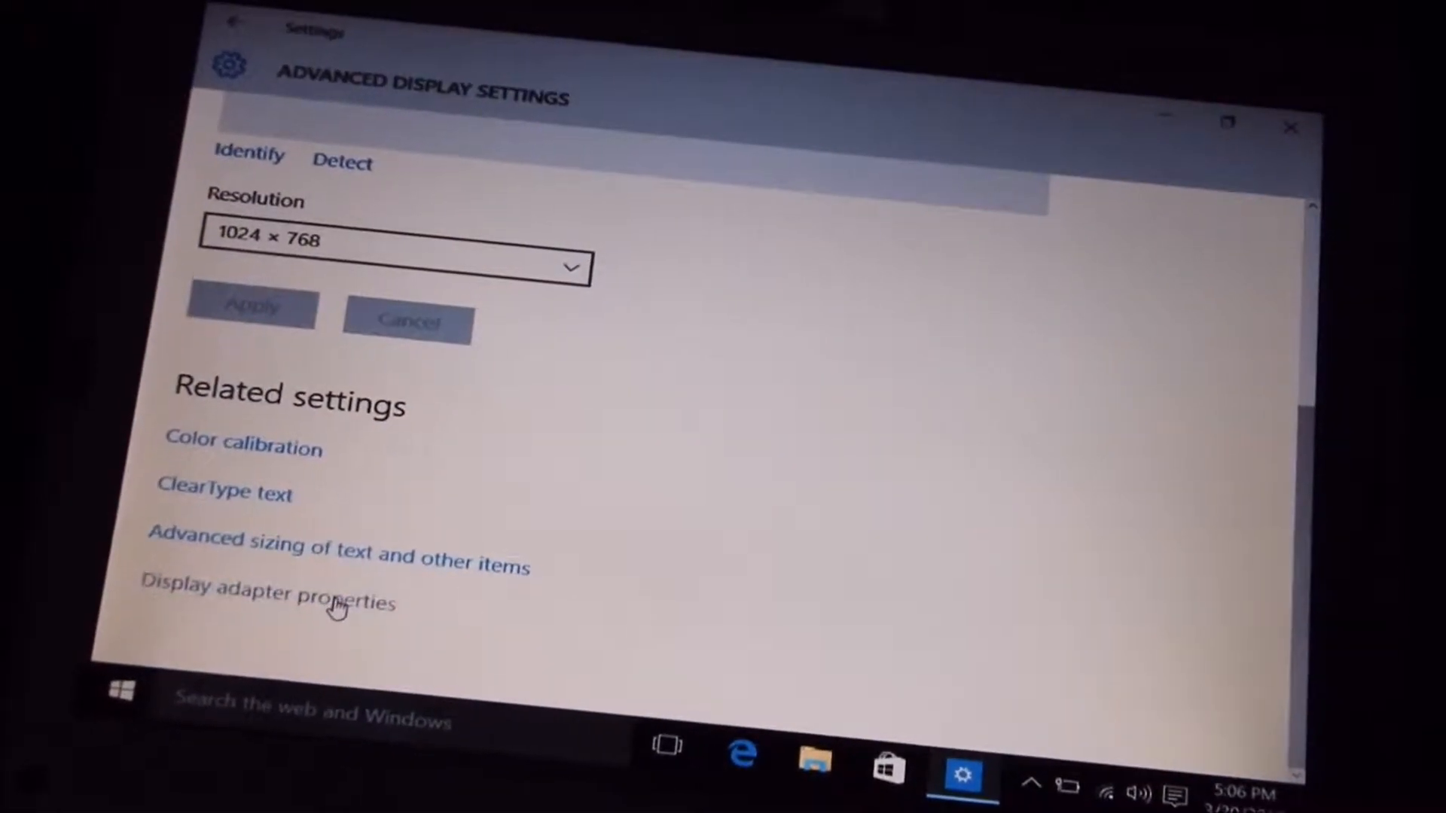
{"action": "left_click", "coordinate": [268, 590]}
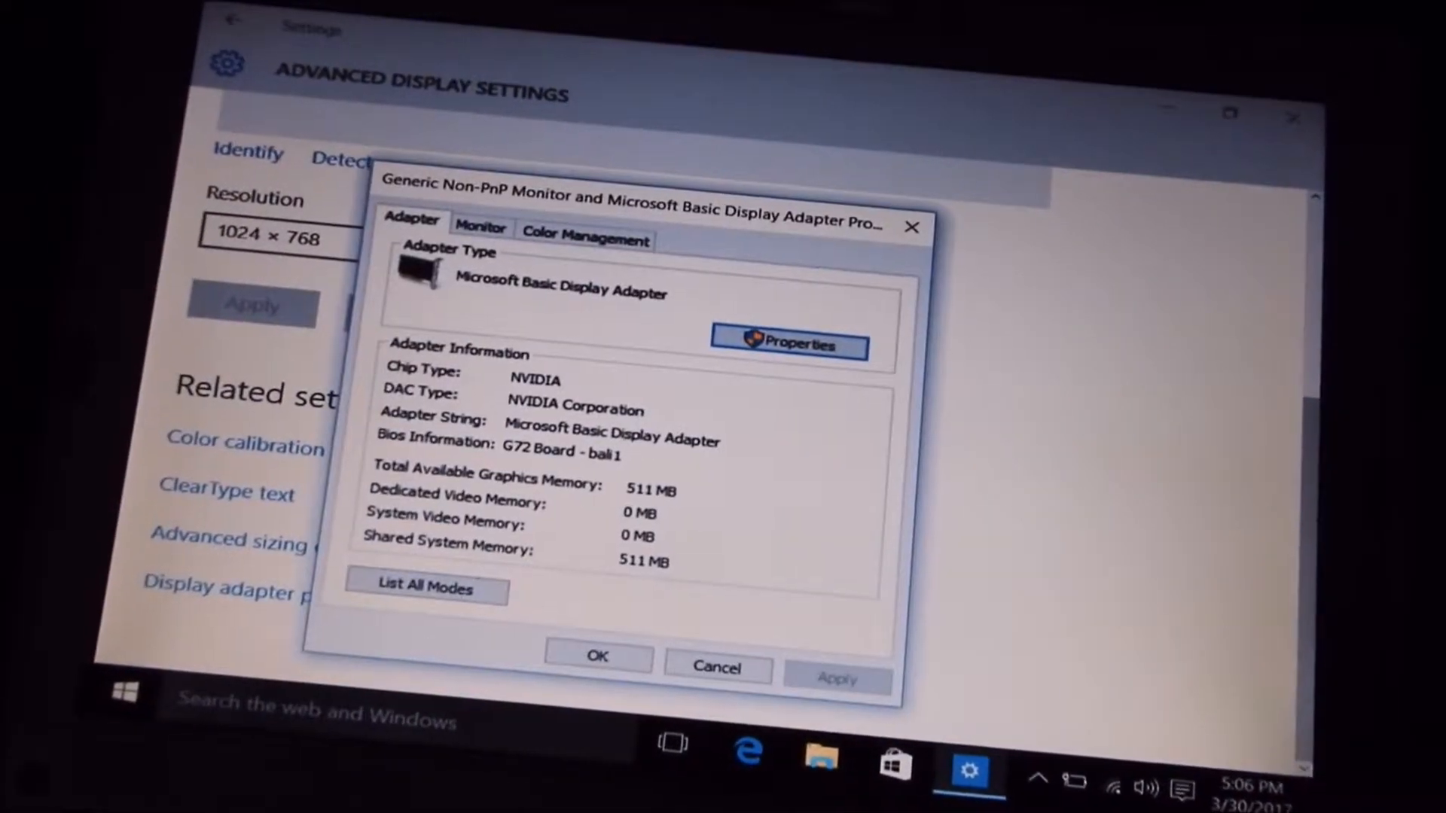